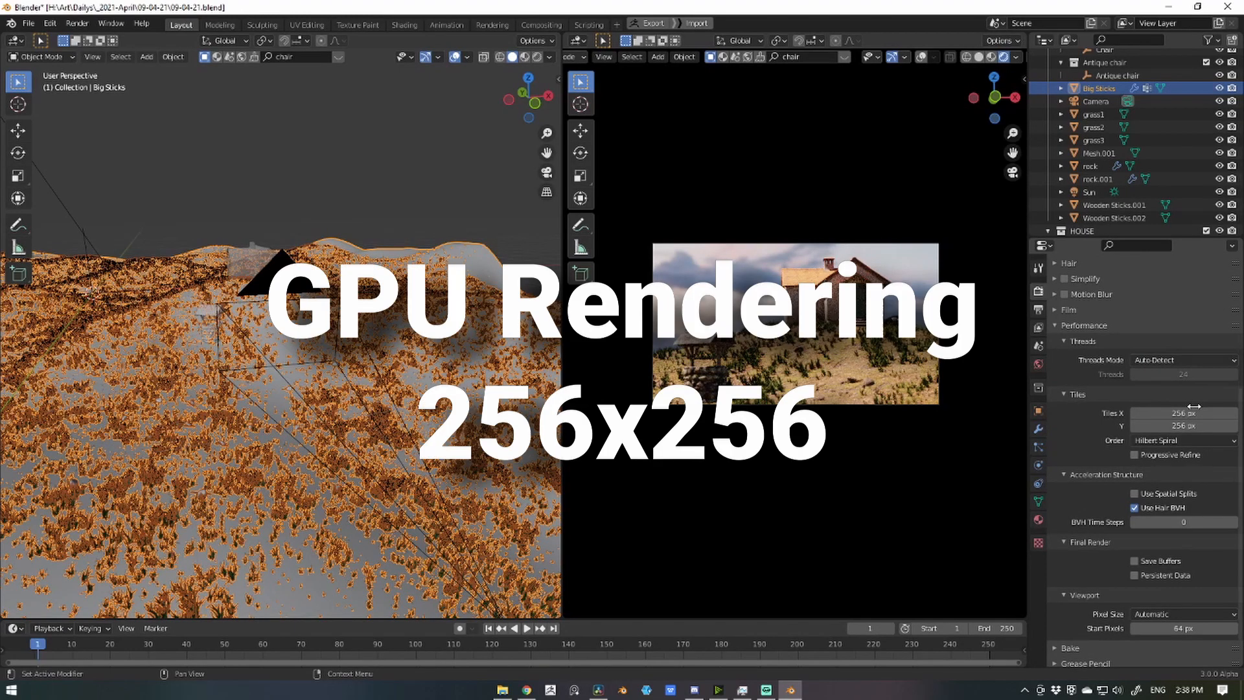
Step: Set Cycles Tiles X and Y to 256 px and start the F12 render
{"action": "double_click", "coordinate": [1183, 412]}
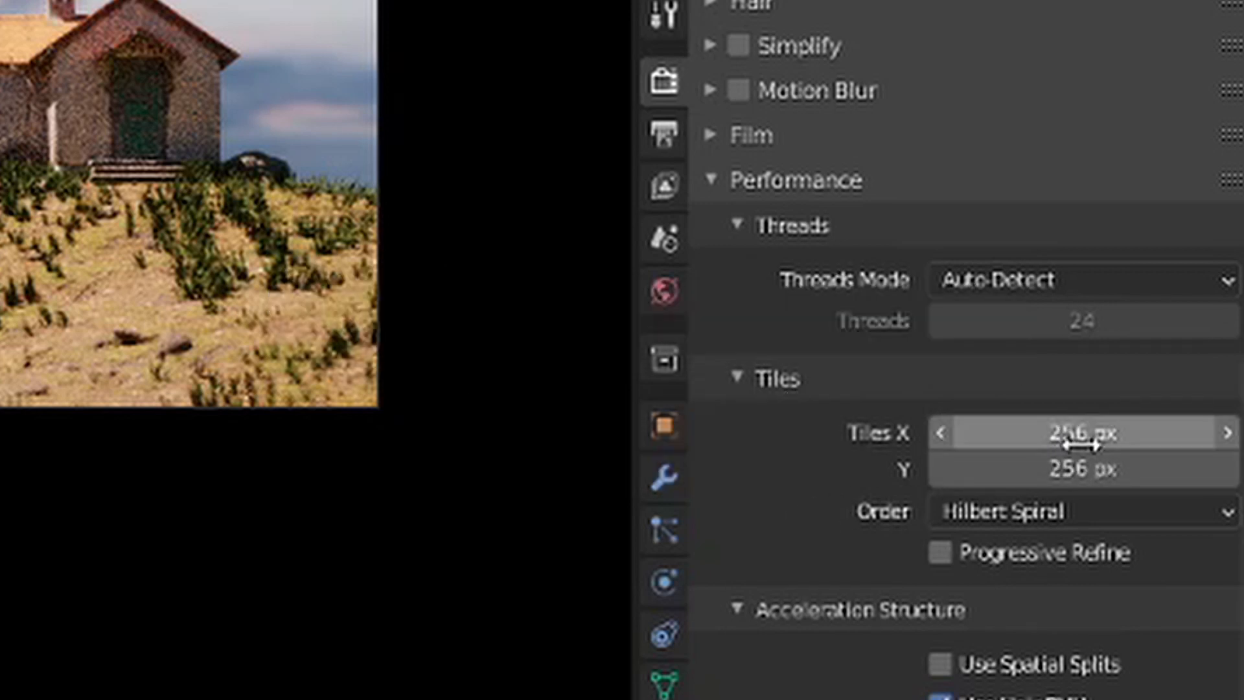
{"action": "left_click", "coordinate": [1079, 432]}
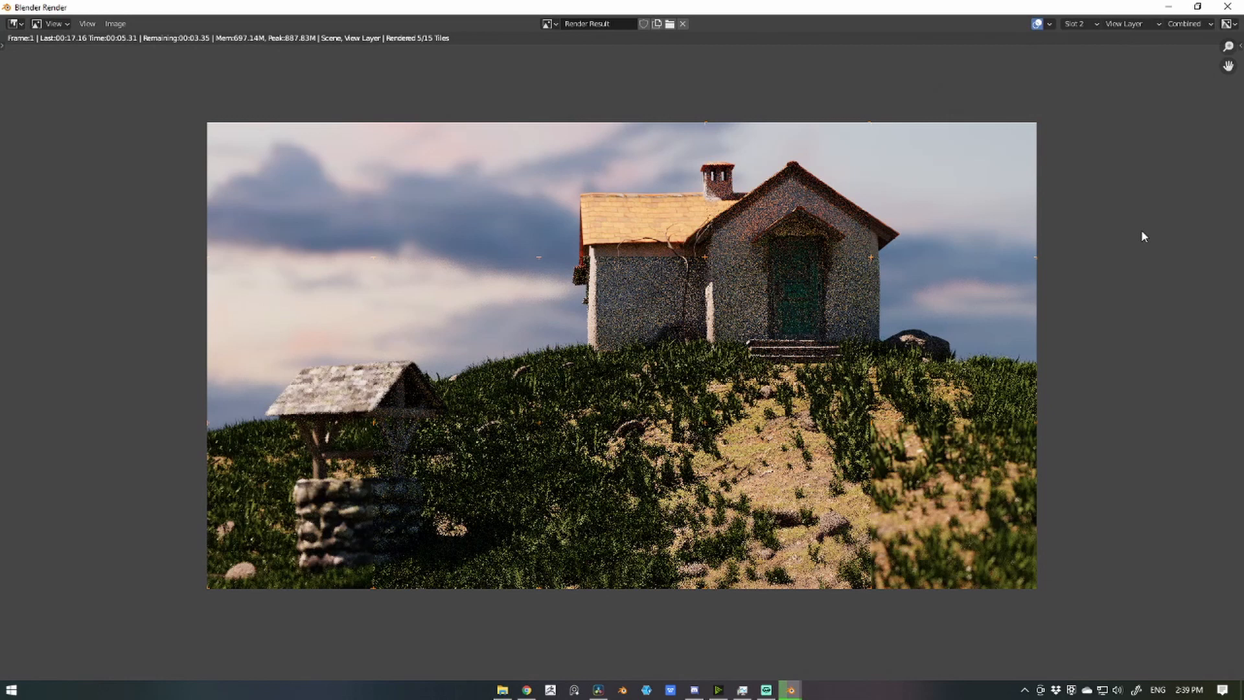
{"action": "mouse_move", "coordinate": [167, 91]}
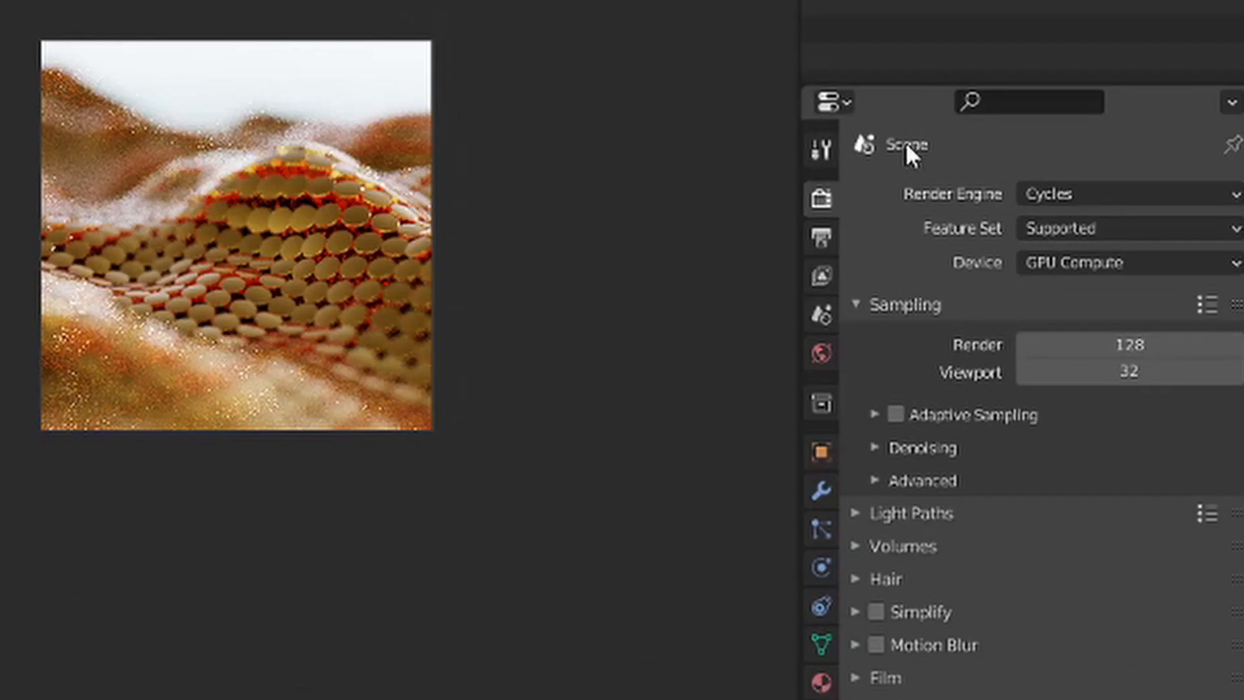
Step: In Output Properties, set the 1080x1080 resolution scale to 50%
{"action": "left_click", "coordinate": [821, 237]}
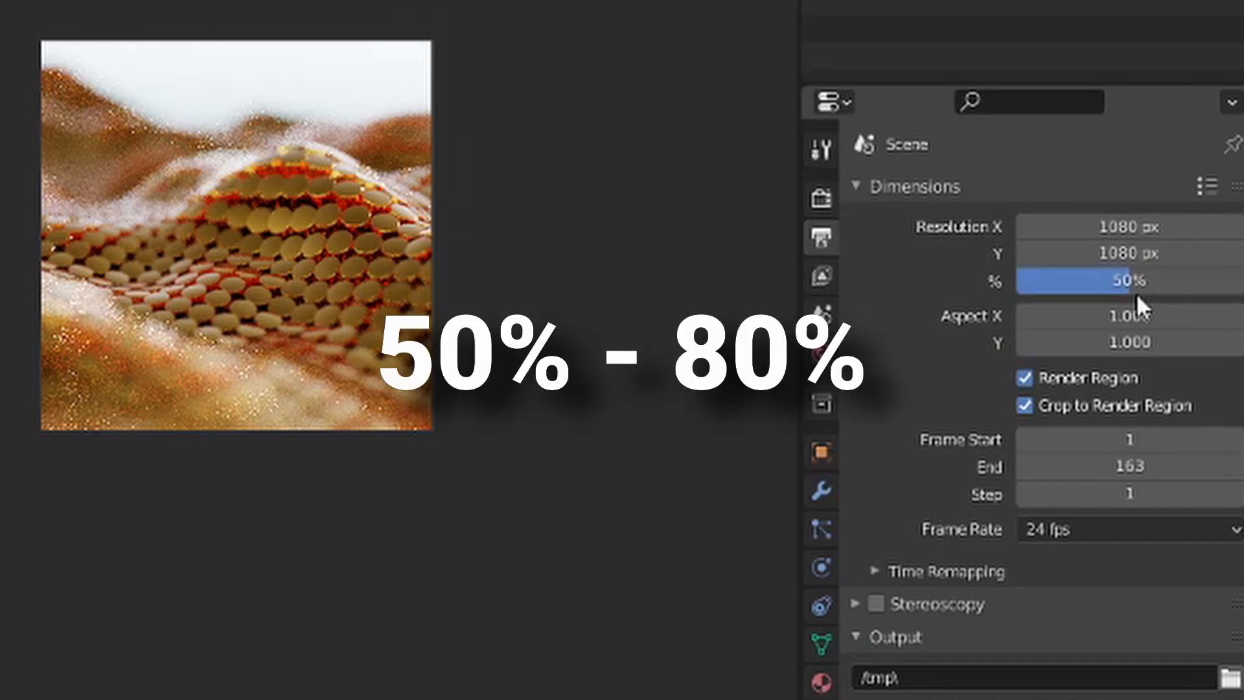
{"action": "mouse_move", "coordinate": [460, 286]}
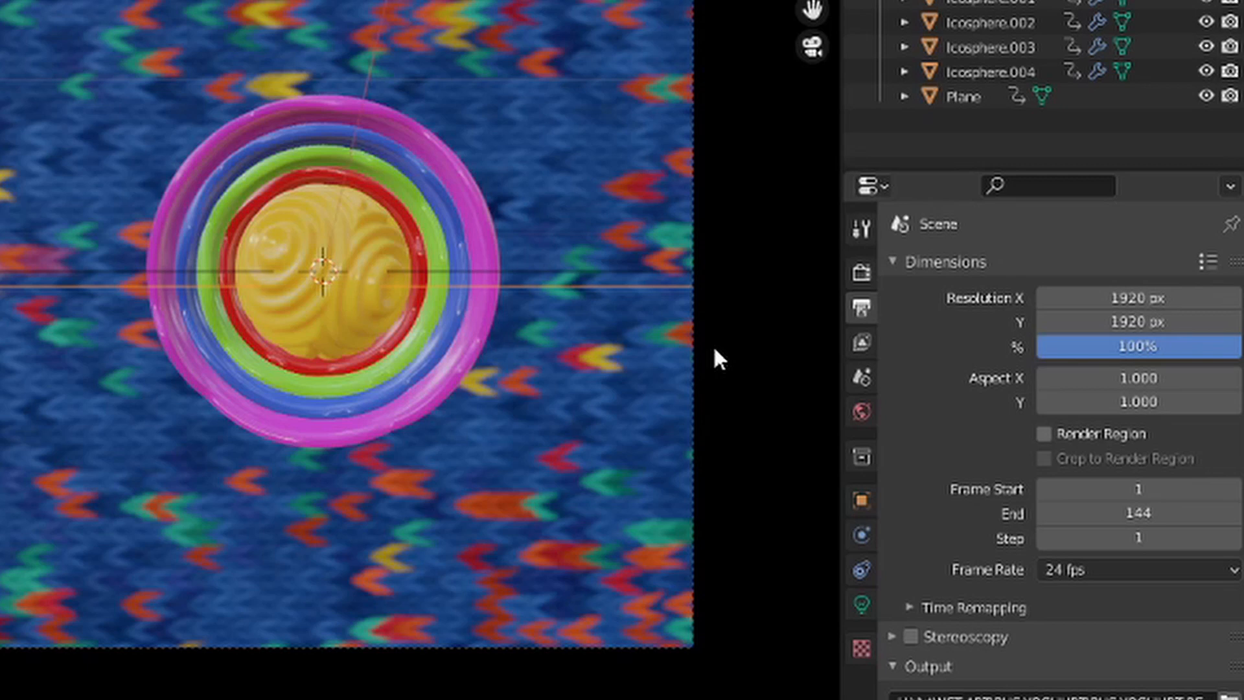
Step: Tick the Denoising Data pass, then search for a compositor node to add
{"action": "left_click", "coordinate": [861, 343]}
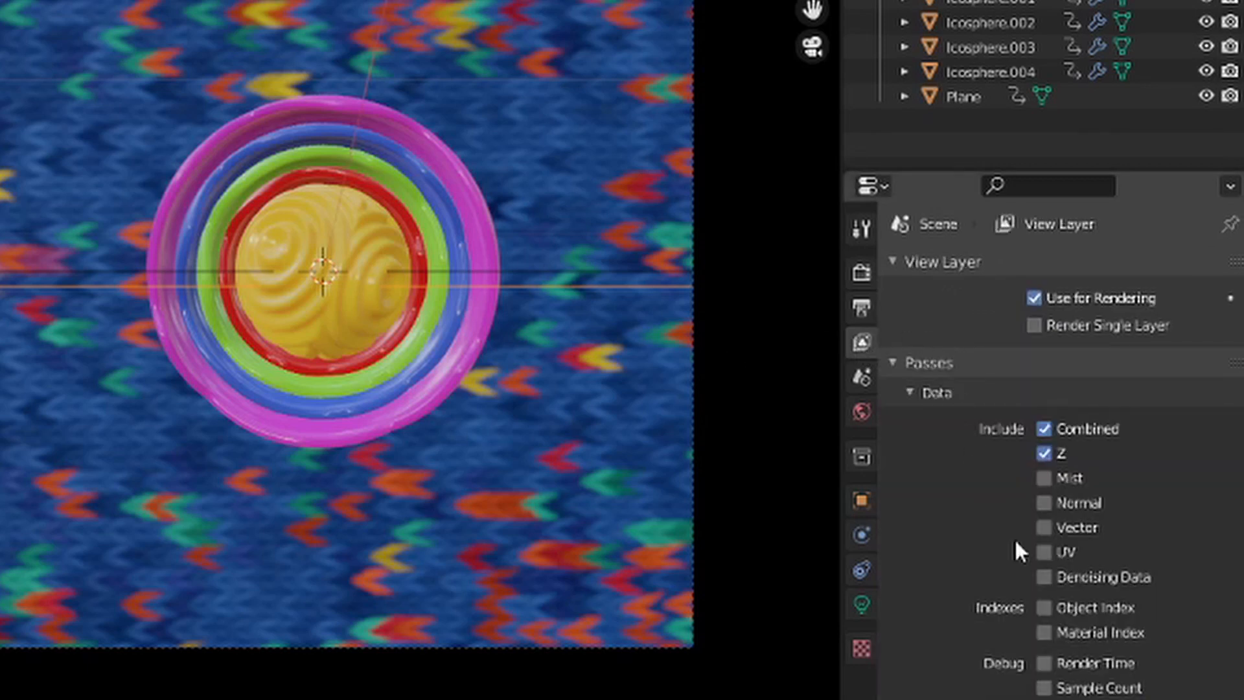
{"action": "left_click", "coordinate": [1043, 577]}
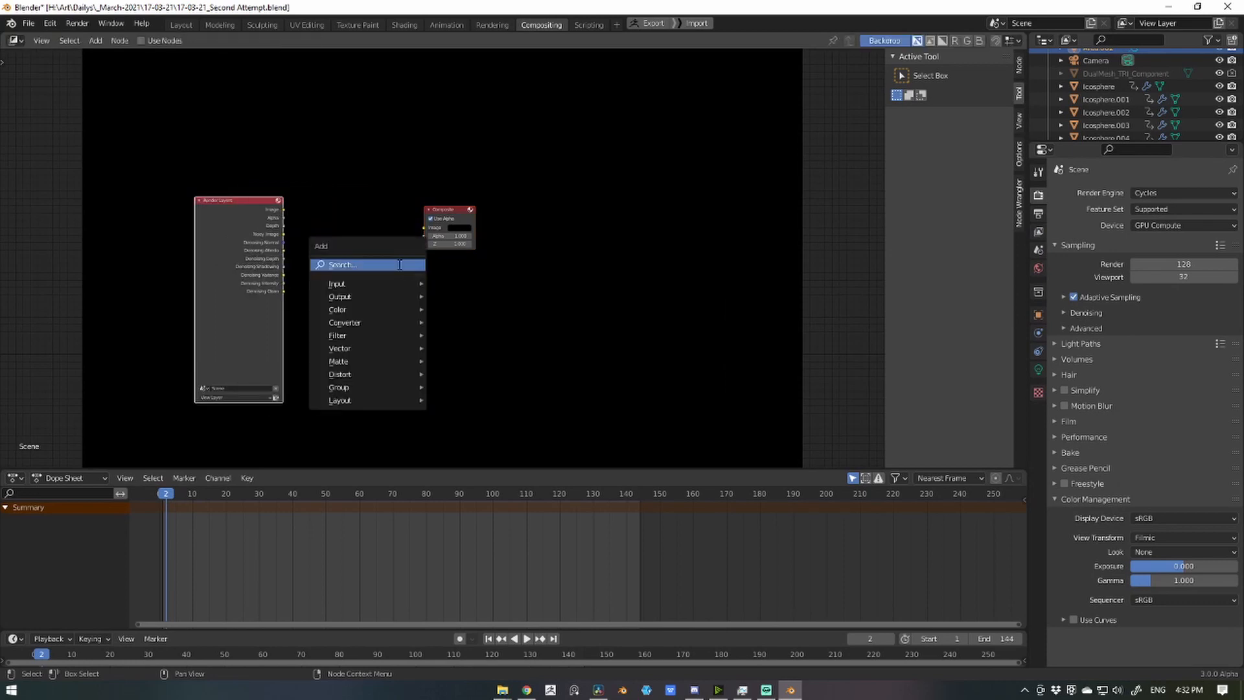
{"action": "left_click", "coordinate": [336, 283]}
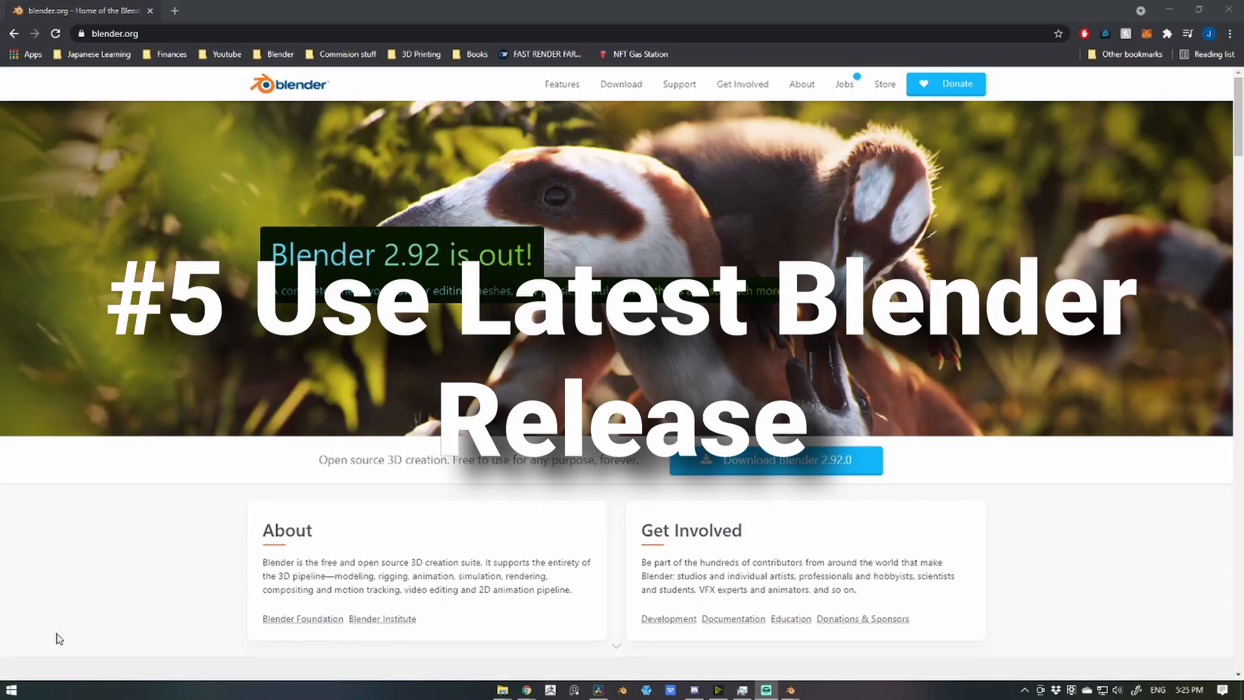
{"action": "mouse_move", "coordinate": [662, 223]}
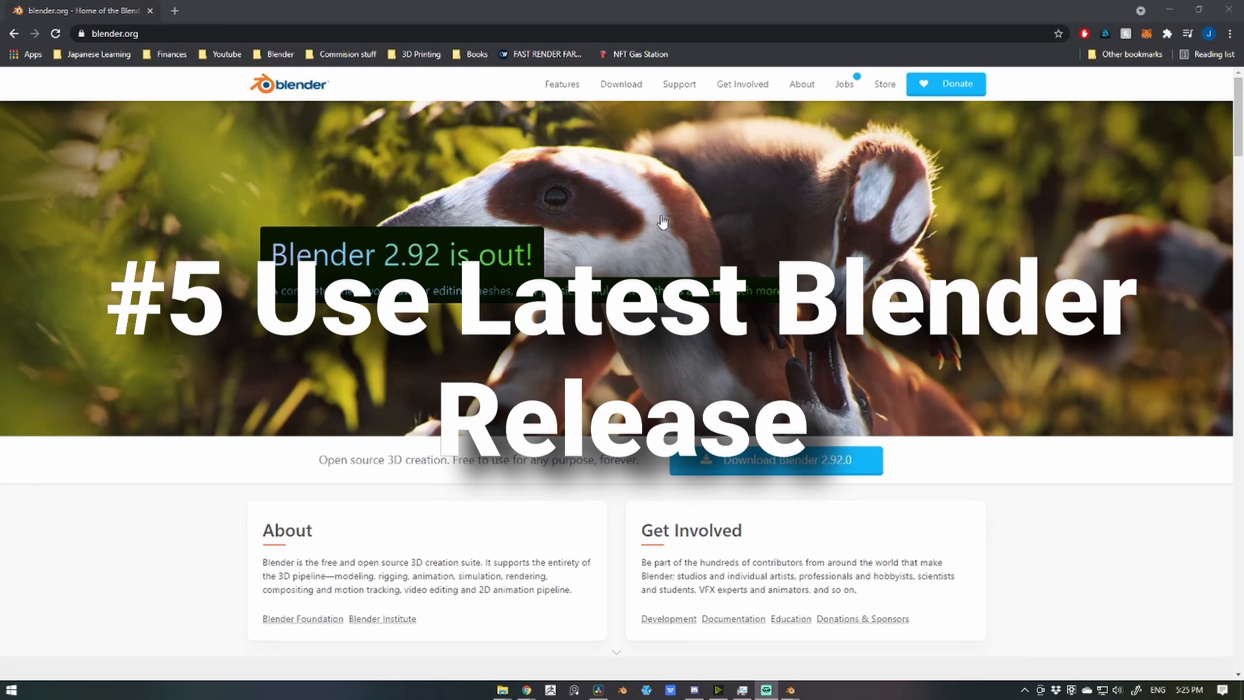
Step: Download the Blender 2.92.0 Windows installer and scroll through the Developers Blog
{"action": "left_click", "coordinate": [621, 84]}
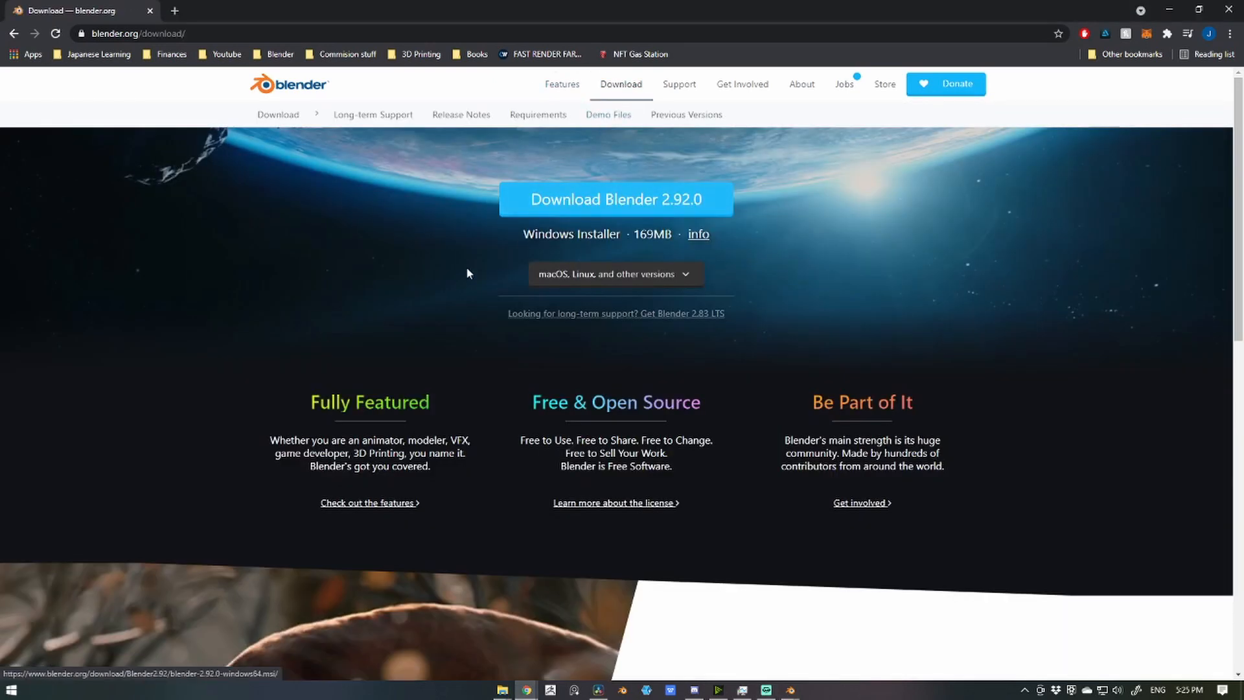
{"action": "mouse_move", "coordinate": [668, 251]}
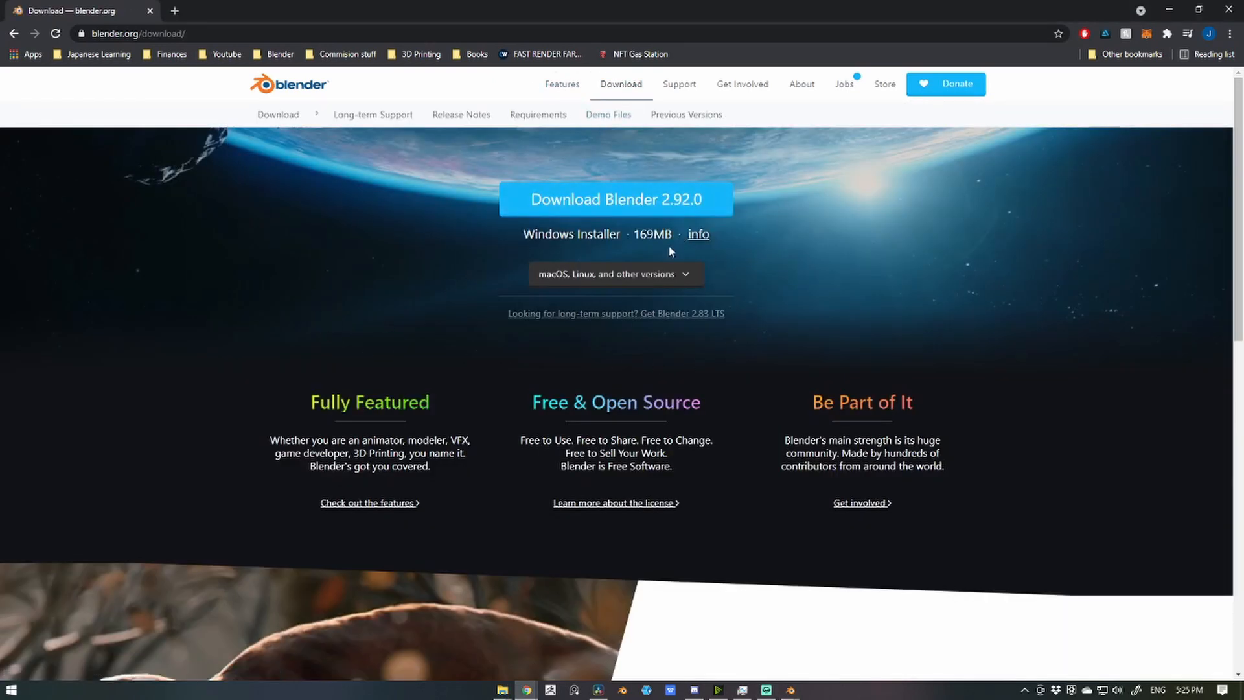
{"action": "left_click", "coordinate": [615, 199]}
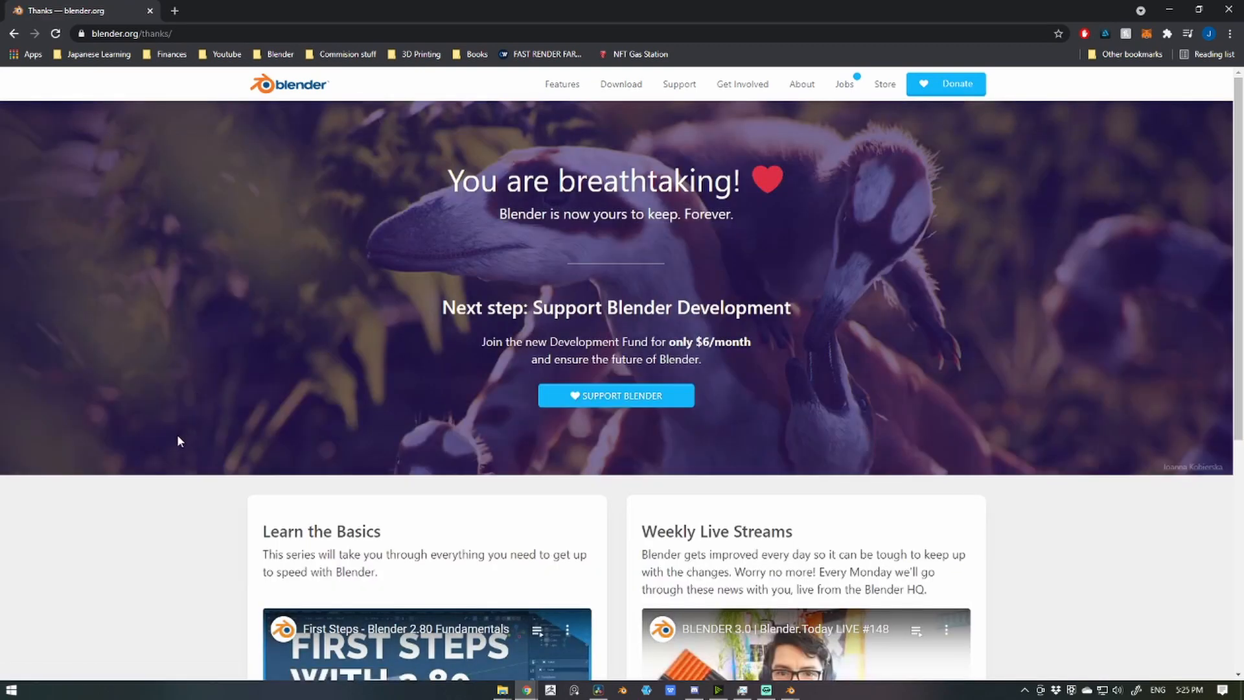
{"action": "scroll", "scroll_direction": "down", "scroll_amount": 3}
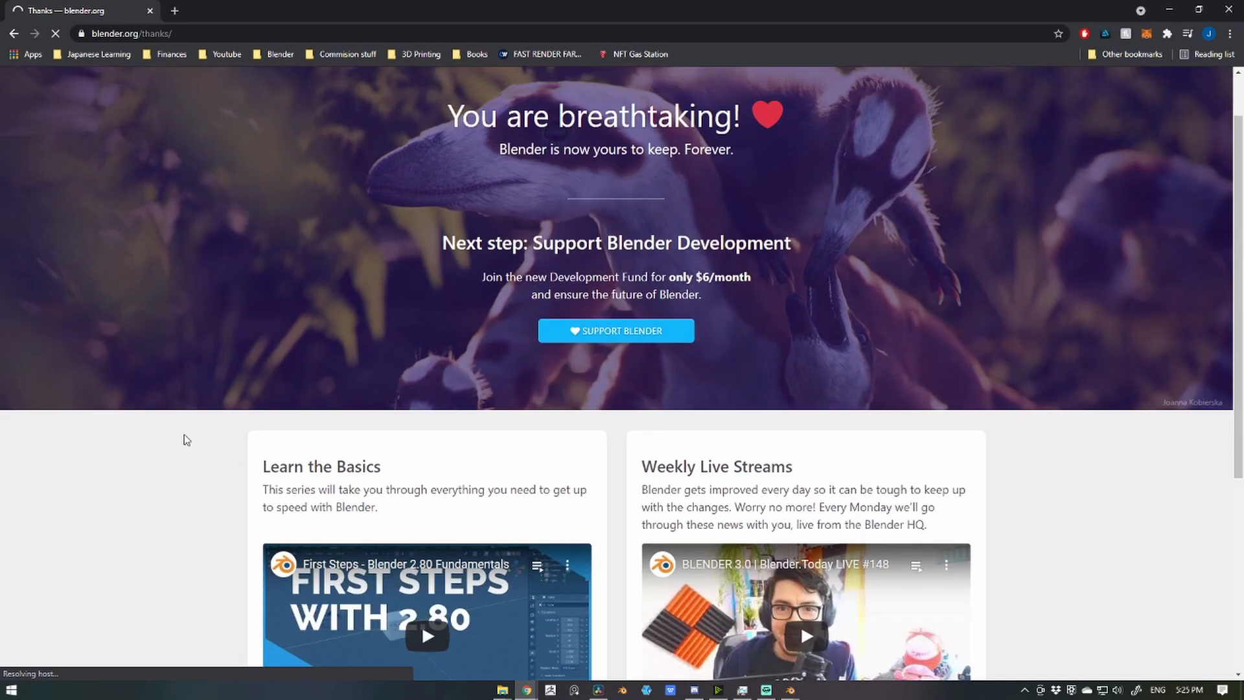
{"action": "scroll", "scroll_direction": "down", "scroll_amount": 3}
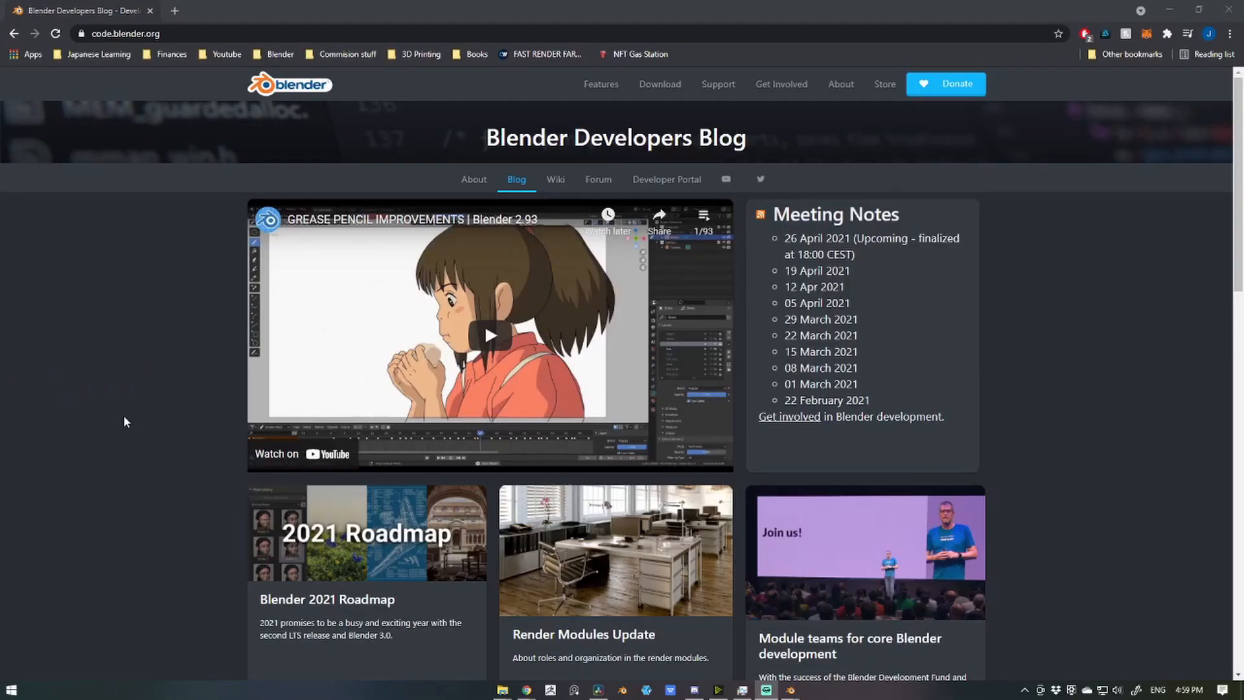
{"action": "scroll", "scroll_direction": "down", "scroll_amount": 3}
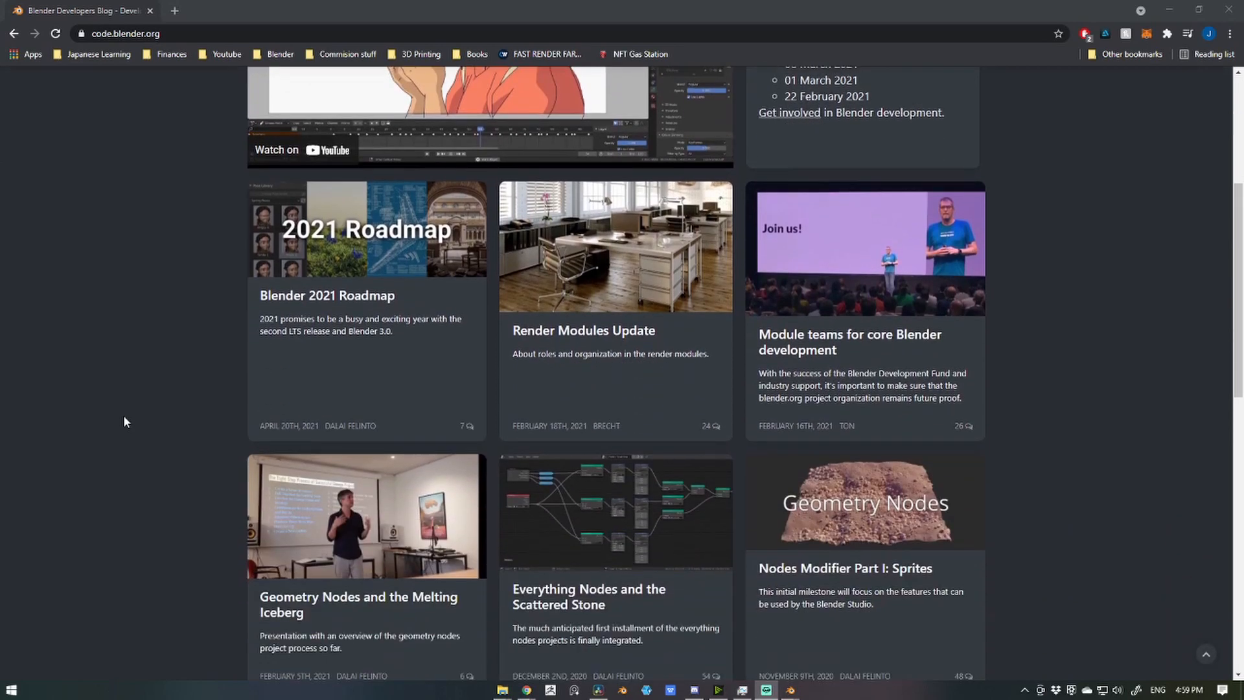
{"action": "scroll", "scroll_direction": "down", "scroll_amount": 3}
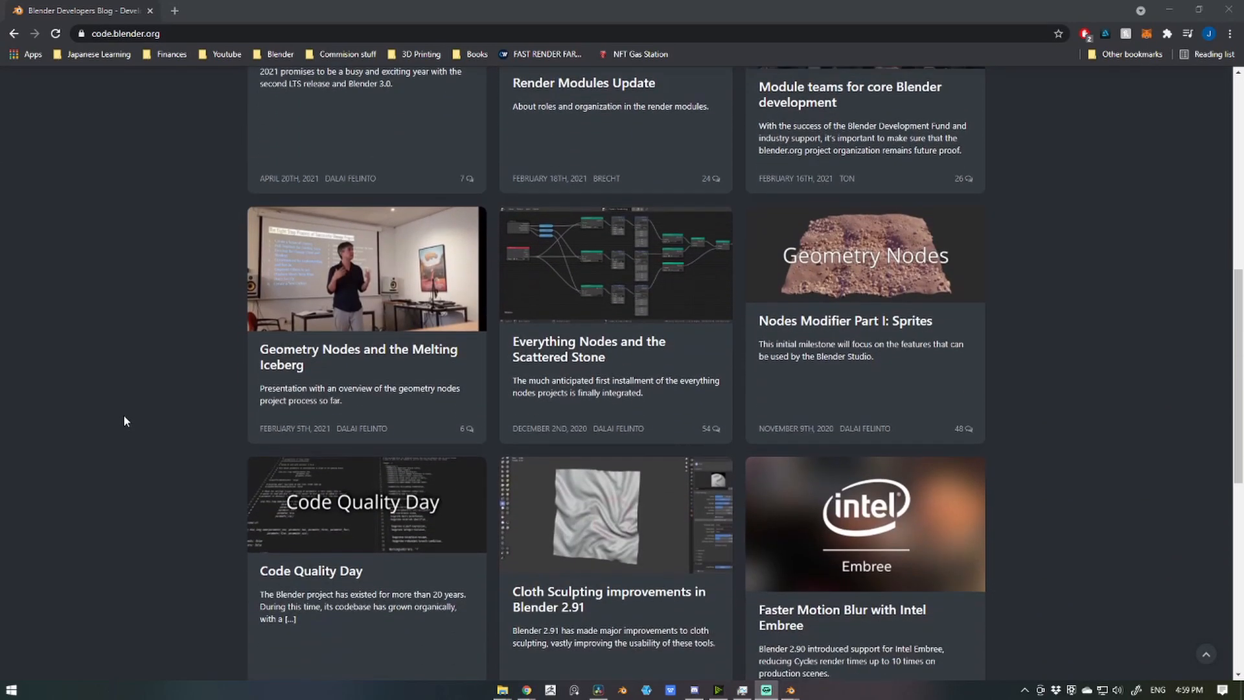
{"action": "scroll", "scroll_direction": "down", "scroll_amount": 3}
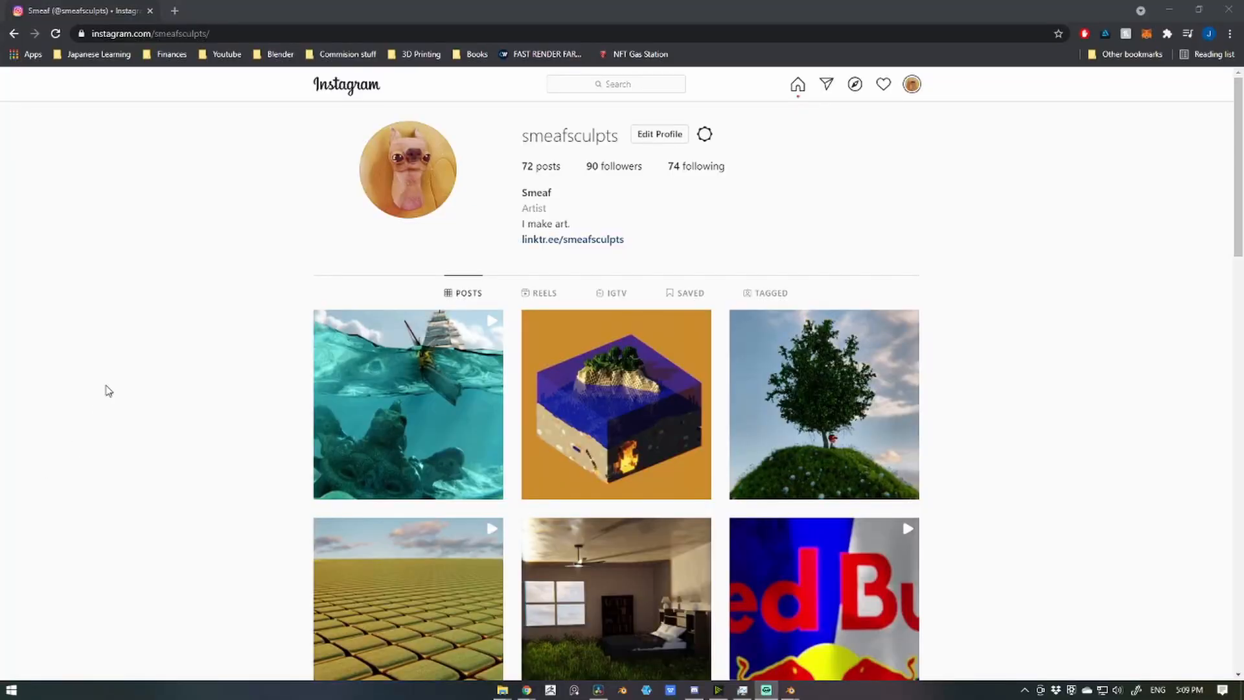
Step: Scroll down the smeafsculpts profile grid to reveal more 3D render posts
{"action": "scroll", "scroll_direction": "down", "scroll_amount": 3}
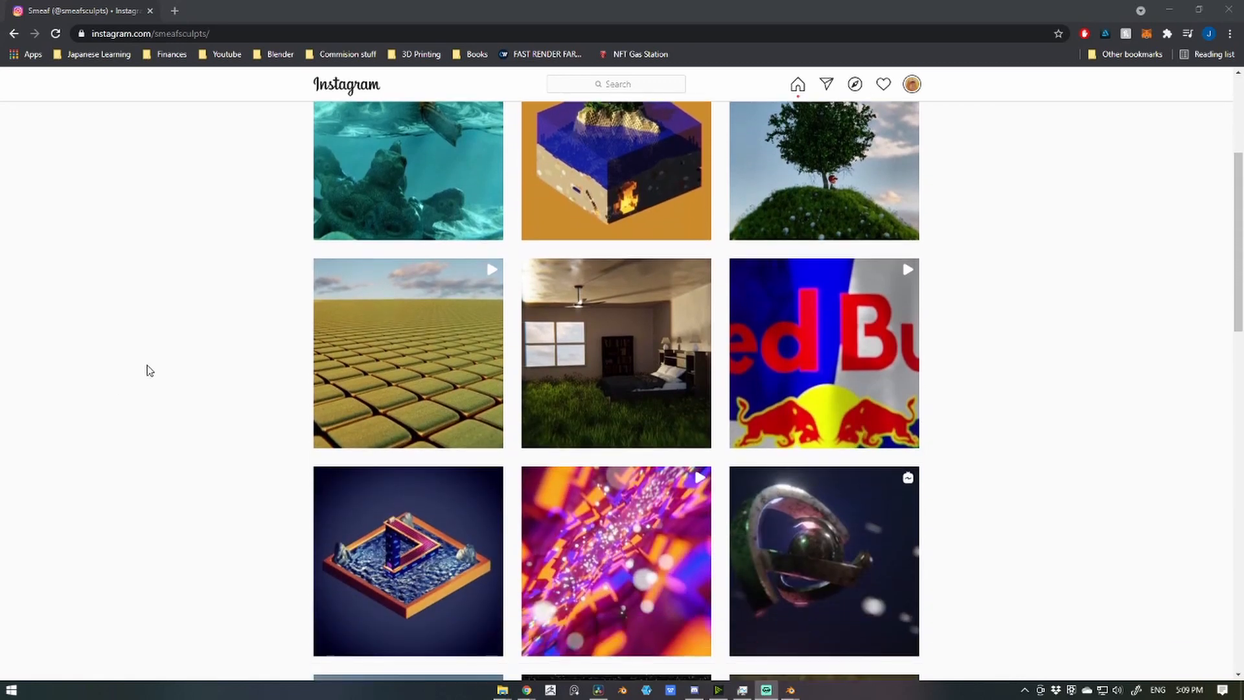